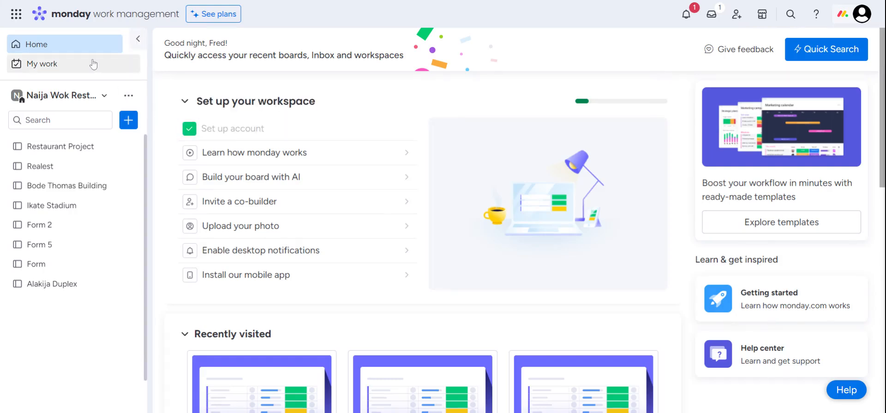
{"action": "mouse_move", "coordinate": [79, 146]}
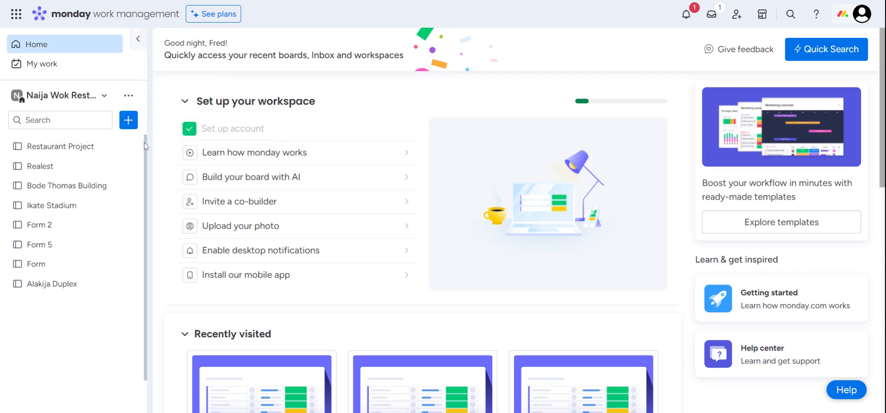
{"action": "mouse_move", "coordinate": [68, 147]}
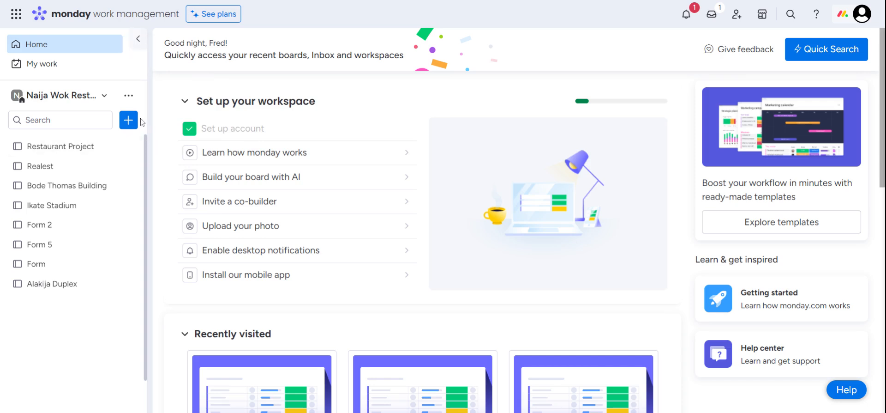
{"action": "mouse_move", "coordinate": [135, 89]}
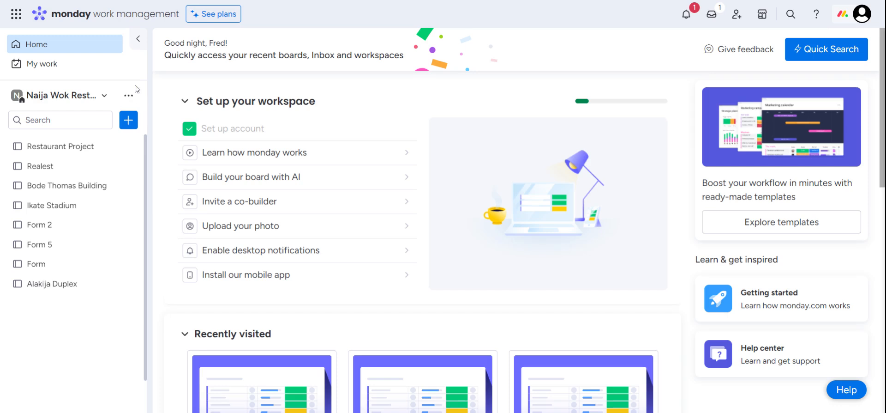
{"action": "mouse_move", "coordinate": [153, 134]}
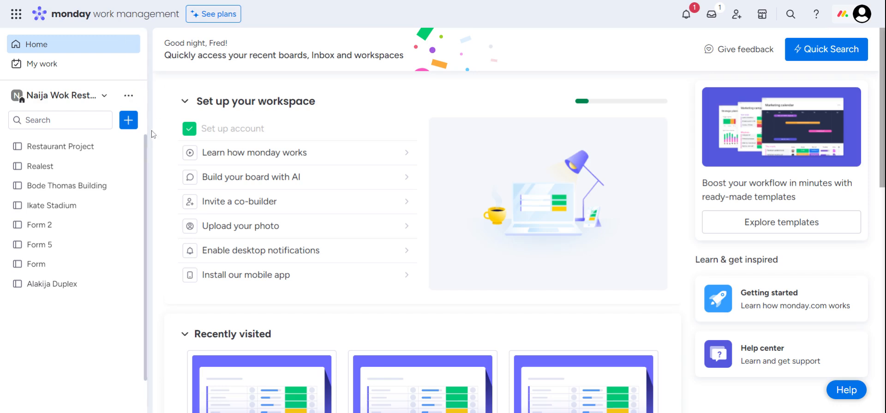
{"action": "mouse_move", "coordinate": [137, 39]}
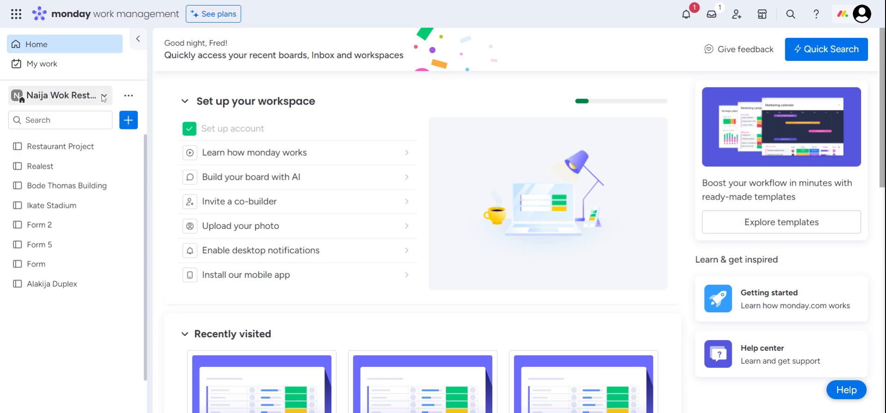
{"action": "mouse_move", "coordinate": [102, 98]}
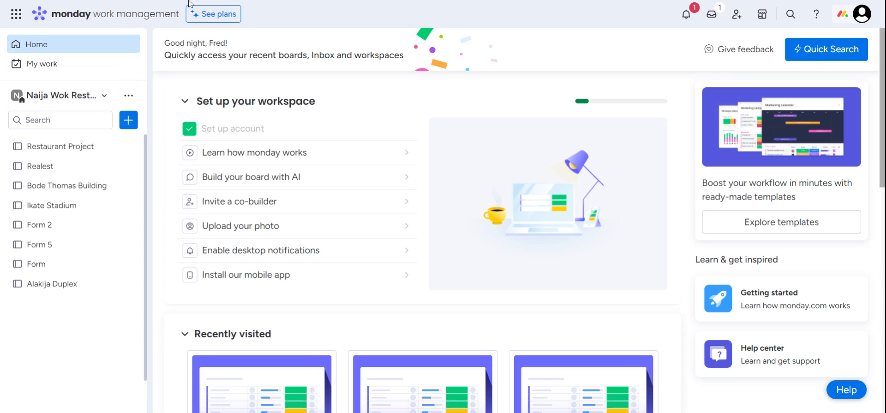
{"action": "mouse_move", "coordinate": [158, 67]}
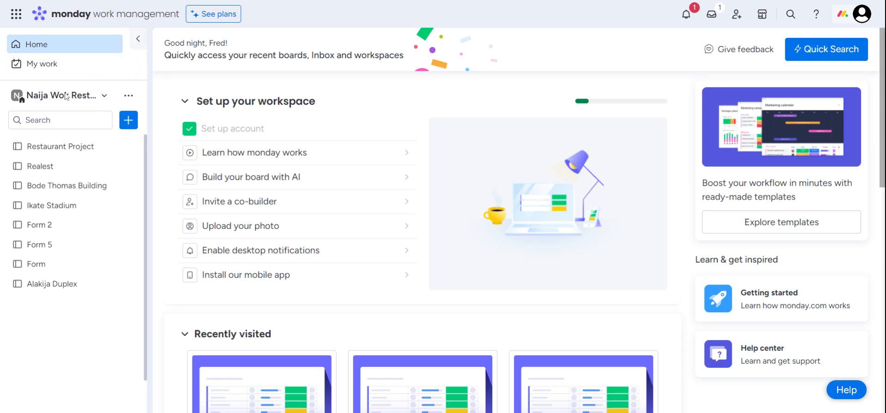
{"action": "mouse_move", "coordinate": [40, 63]}
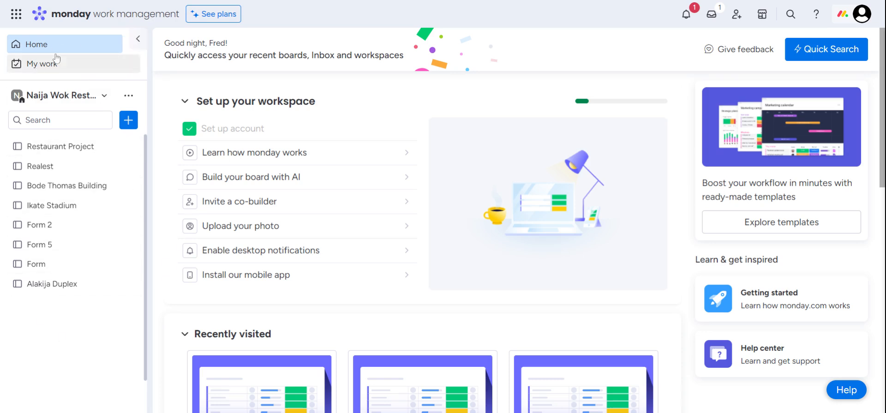
{"action": "mouse_move", "coordinate": [138, 39]}
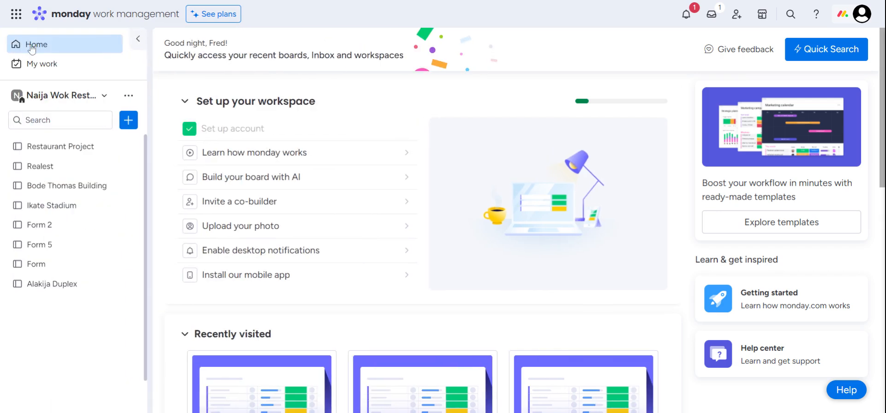
{"action": "mouse_move", "coordinate": [41, 64]}
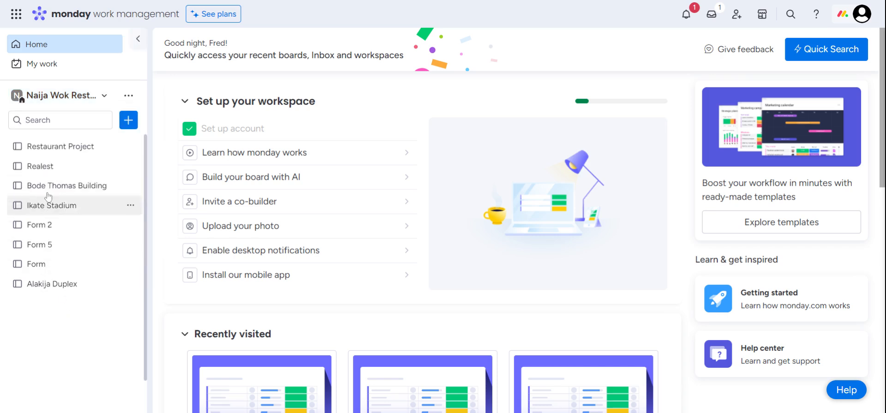
{"action": "mouse_move", "coordinate": [40, 165]}
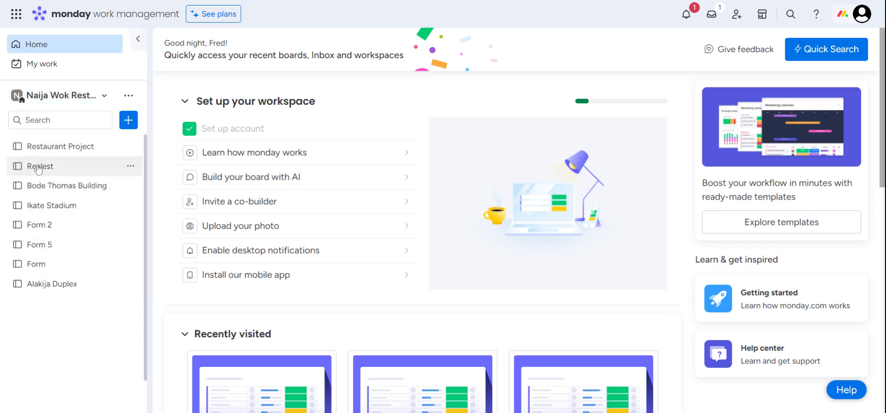
{"action": "mouse_move", "coordinate": [61, 146]}
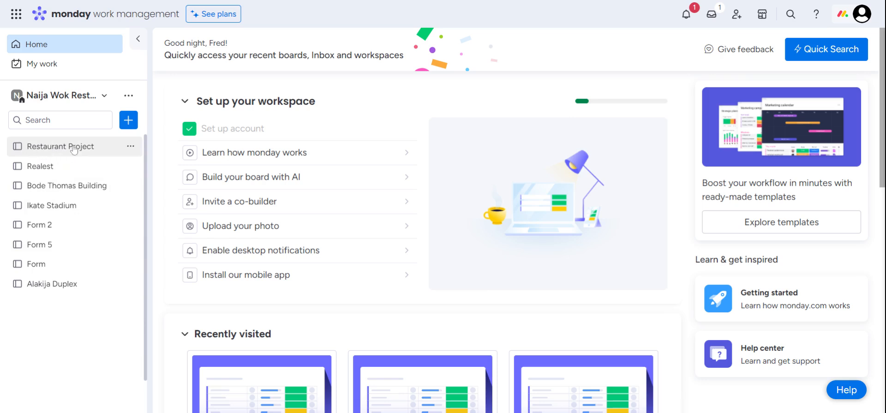
{"action": "mouse_move", "coordinate": [102, 147]}
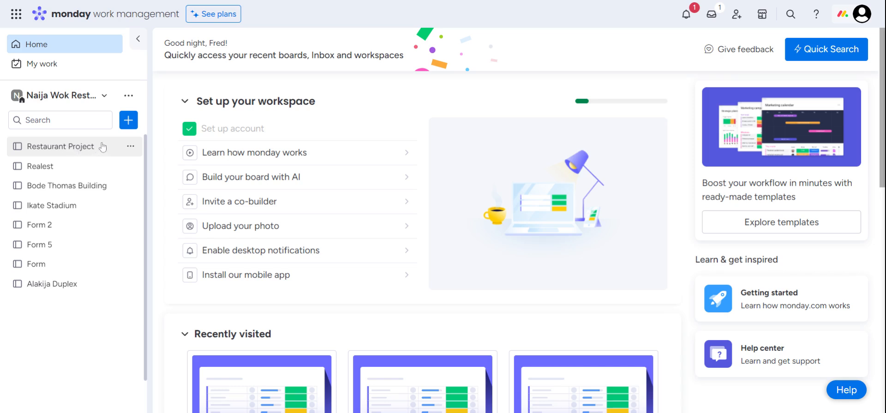
{"action": "mouse_move", "coordinate": [103, 147]}
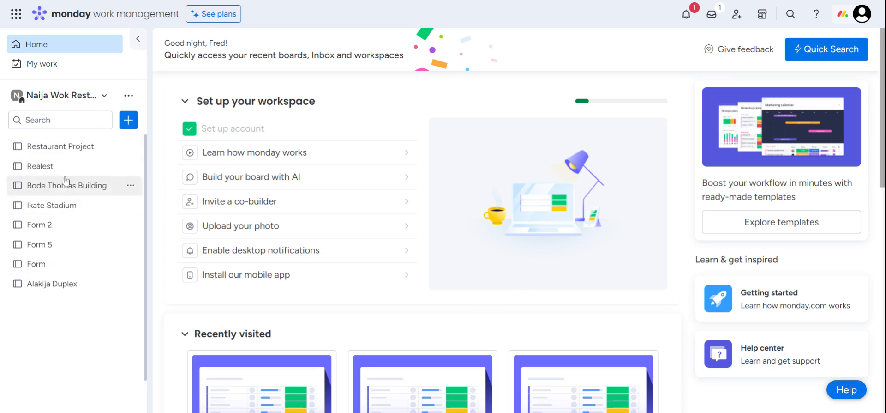
{"action": "mouse_move", "coordinate": [17, 146]}
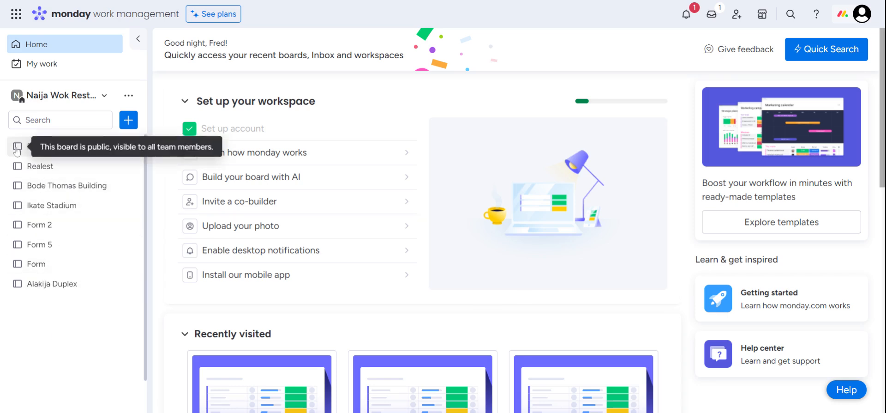
{"action": "mouse_move", "coordinate": [77, 149]}
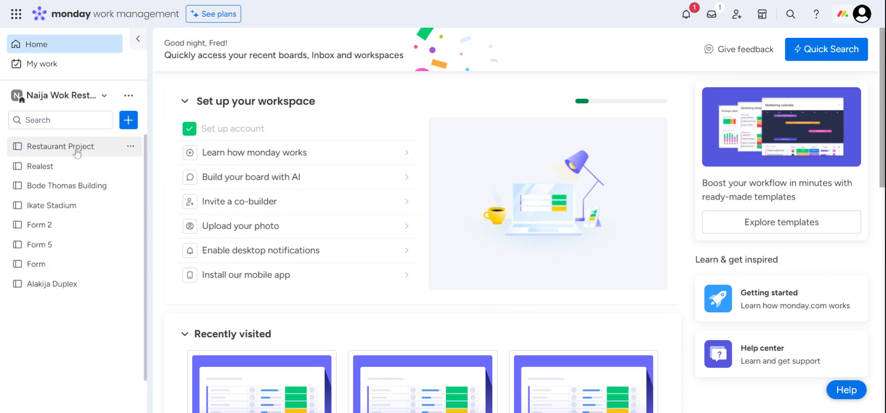
{"action": "mouse_move", "coordinate": [31, 308]}
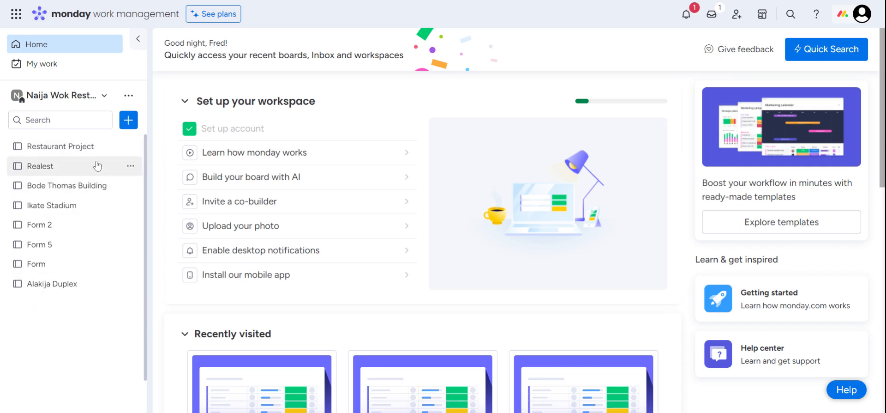
{"action": "mouse_move", "coordinate": [49, 306]}
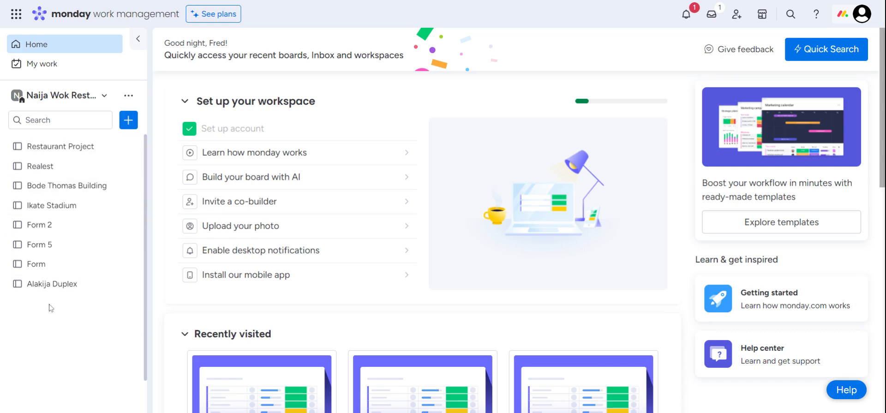
{"action": "mouse_move", "coordinate": [75, 147]}
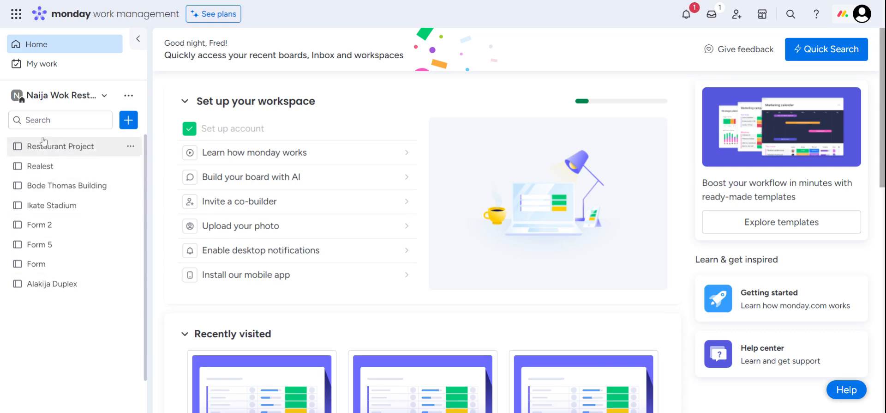
{"action": "mouse_move", "coordinate": [107, 156]}
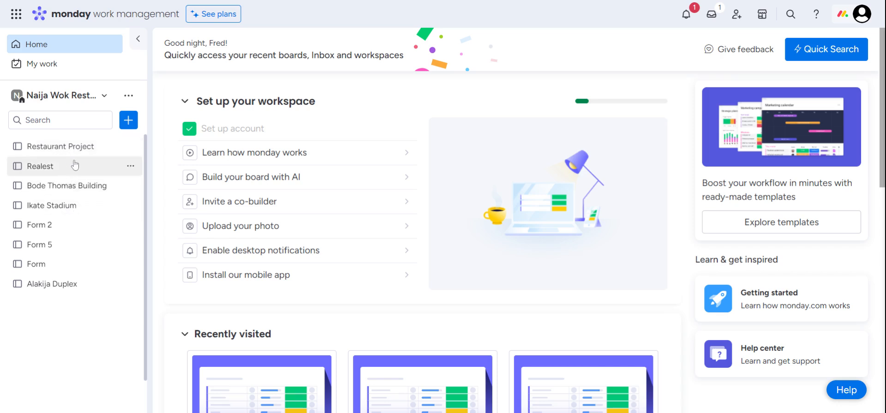
{"action": "mouse_move", "coordinate": [63, 146]}
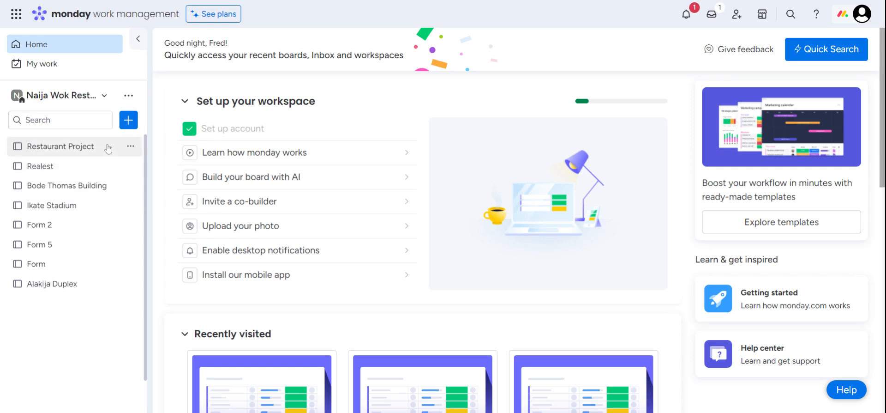
{"action": "mouse_move", "coordinate": [68, 140]}
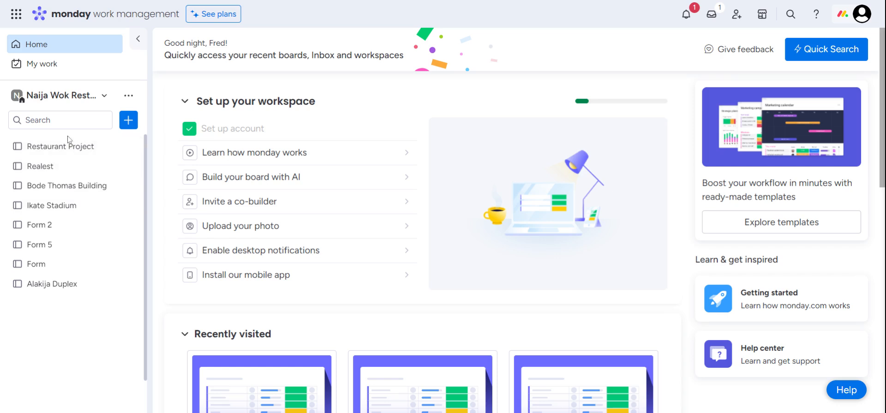
{"action": "mouse_move", "coordinate": [128, 120]}
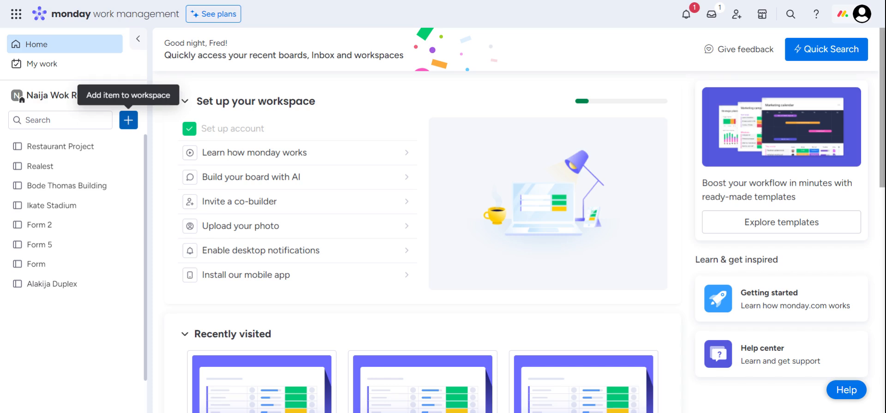
Start creating a new board from the workspace's add-new menu, then dismiss the form
{"action": "left_click", "coordinate": [128, 120]}
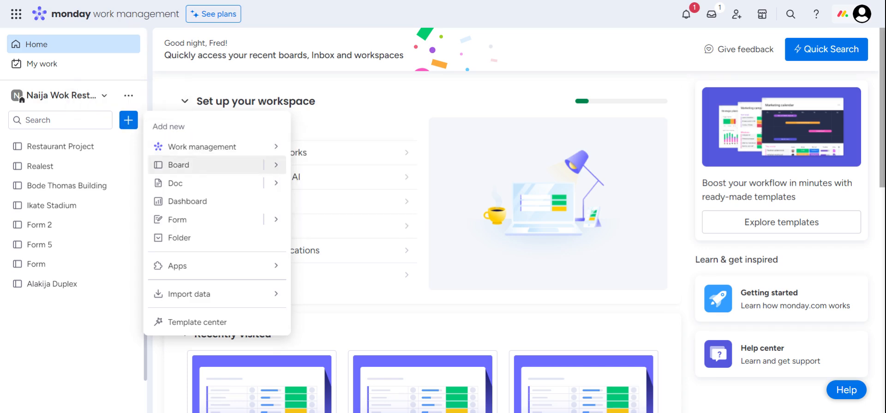
{"action": "mouse_move", "coordinate": [201, 146]}
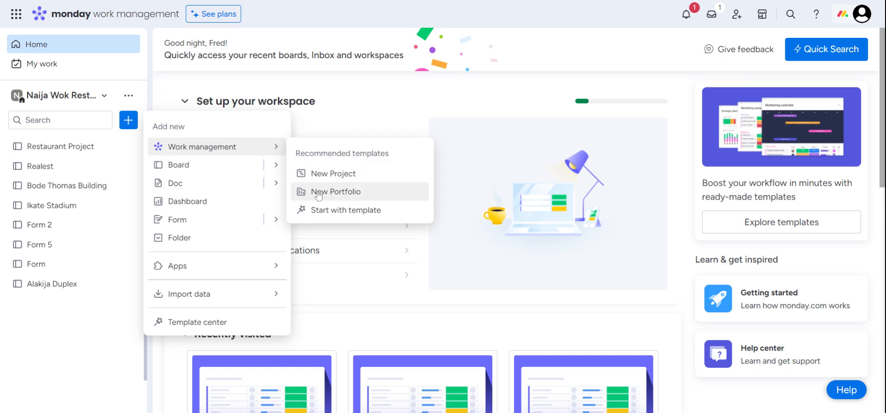
{"action": "mouse_move", "coordinate": [343, 213]}
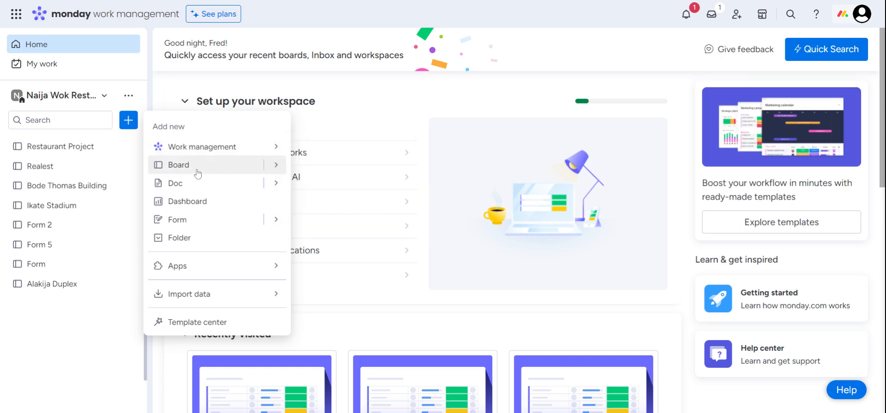
{"action": "left_click", "coordinate": [178, 164]}
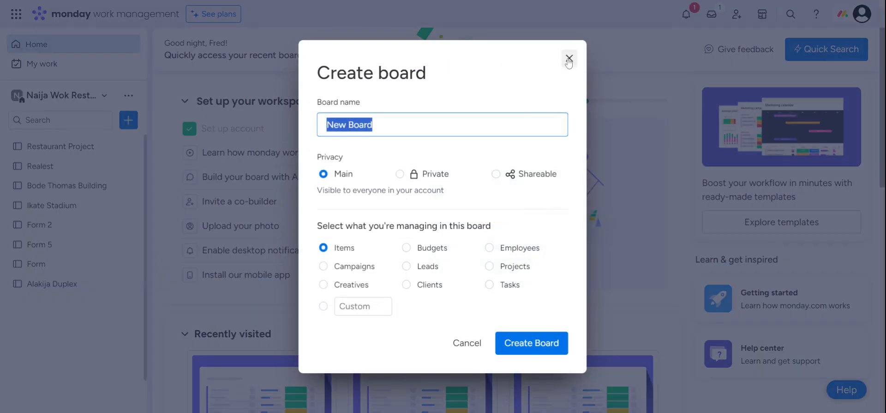
{"action": "left_click", "coordinate": [568, 60]}
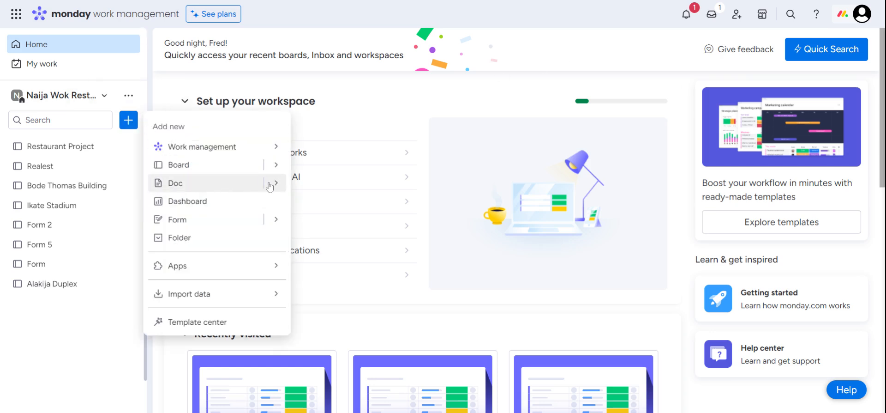
{"action": "mouse_move", "coordinate": [186, 200]}
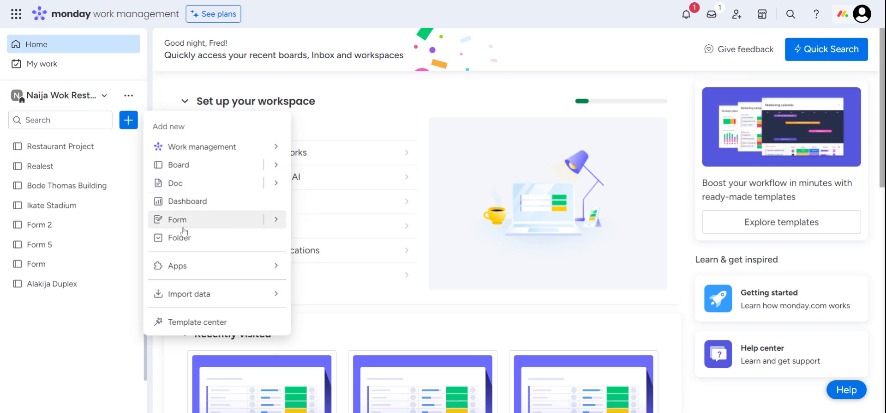
{"action": "mouse_move", "coordinate": [177, 219]}
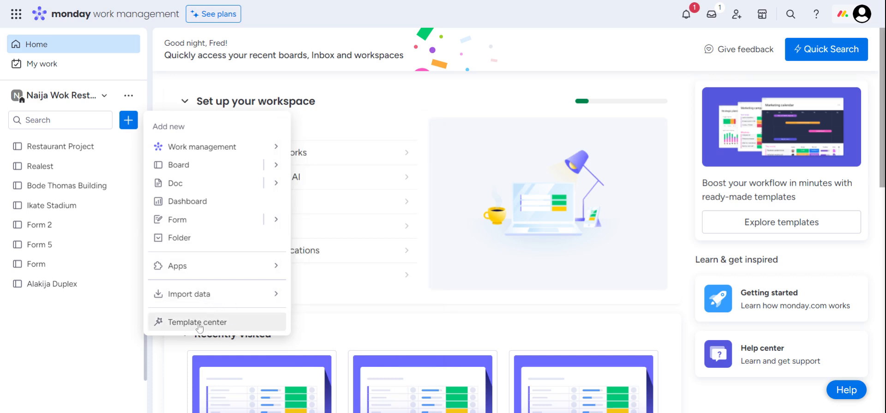
{"action": "mouse_move", "coordinate": [219, 328]}
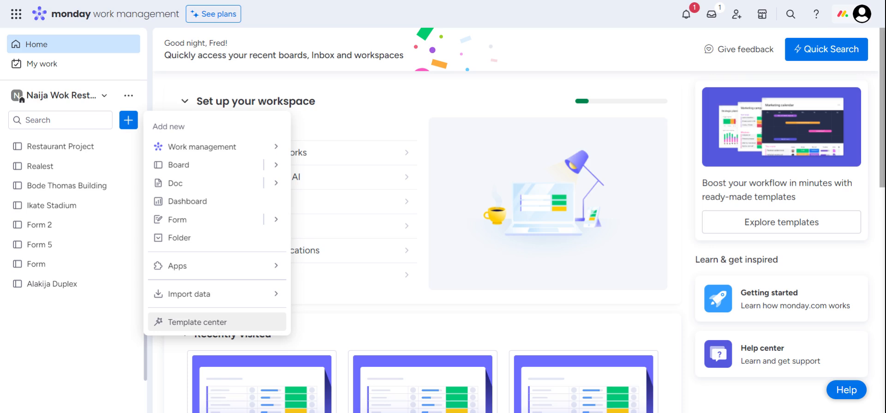
{"action": "mouse_move", "coordinate": [208, 325]}
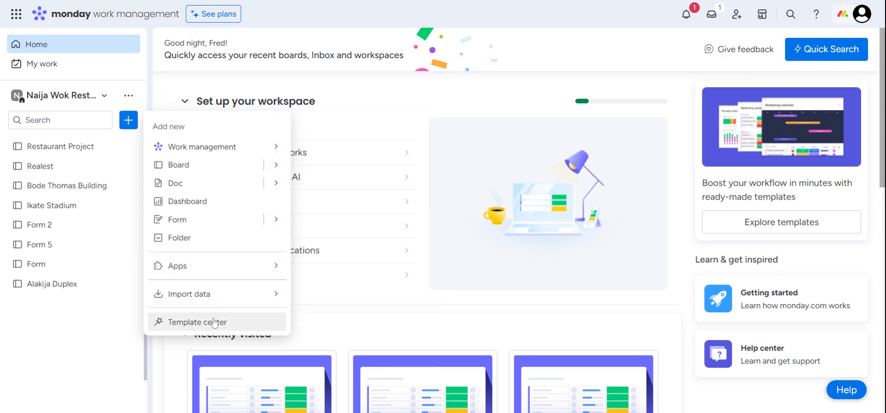
Enter the Template center from the add-new menu
{"action": "left_click", "coordinate": [197, 322]}
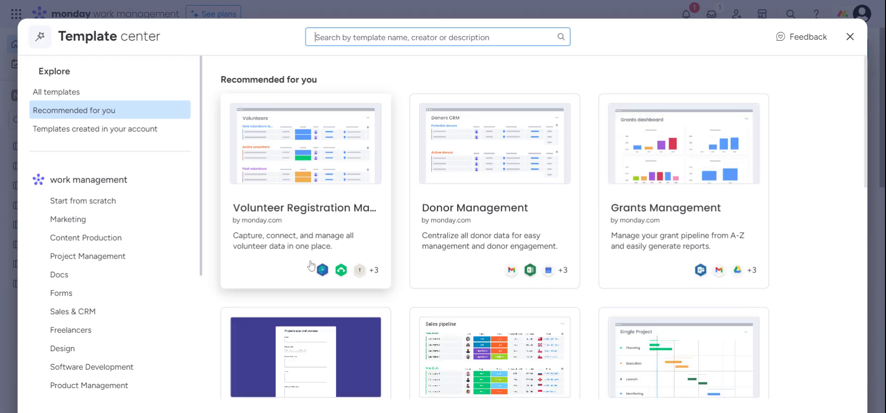
{"action": "mouse_move", "coordinate": [158, 185]}
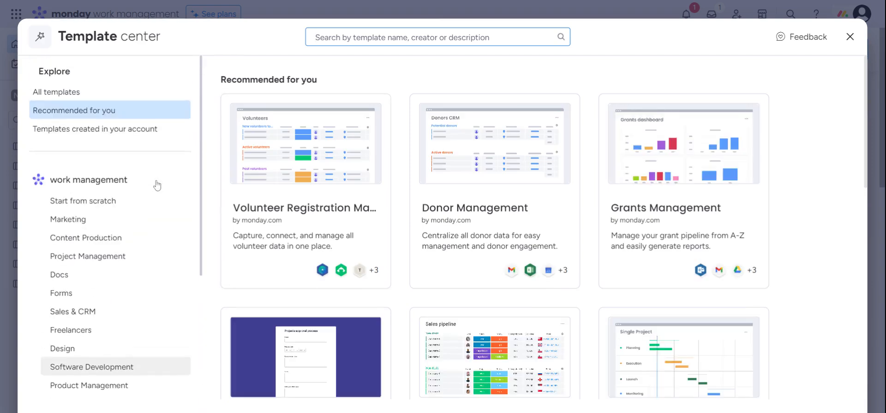
Browse the recommended templates and switch to the Marketing category
{"action": "scroll", "scroll_direction": "down", "scroll_amount": 3}
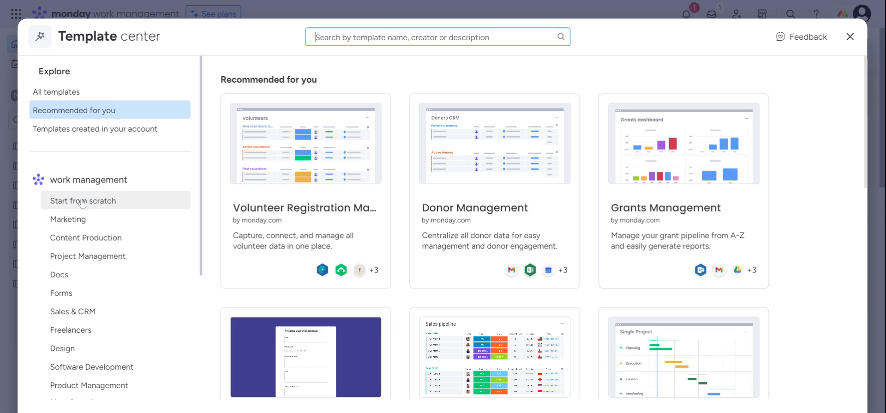
{"action": "scroll", "scroll_direction": "down", "scroll_amount": 3}
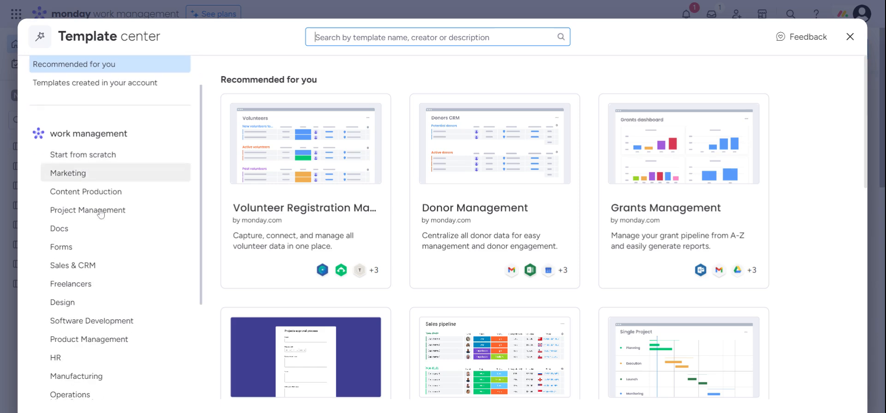
{"action": "mouse_move", "coordinate": [61, 180]}
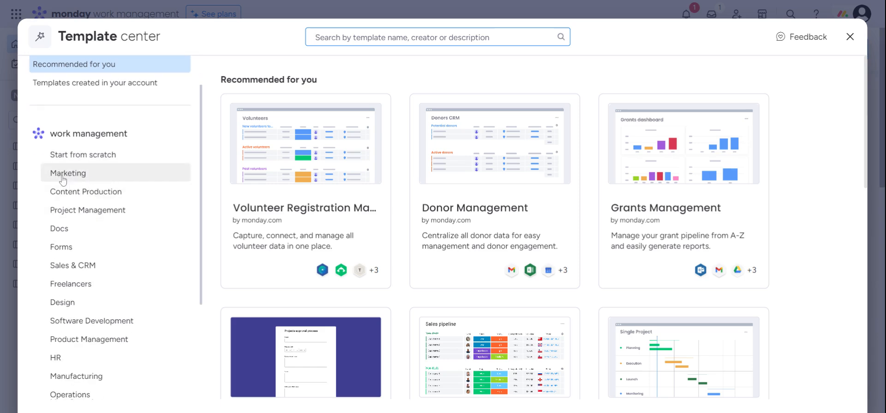
{"action": "left_click", "coordinate": [68, 173]}
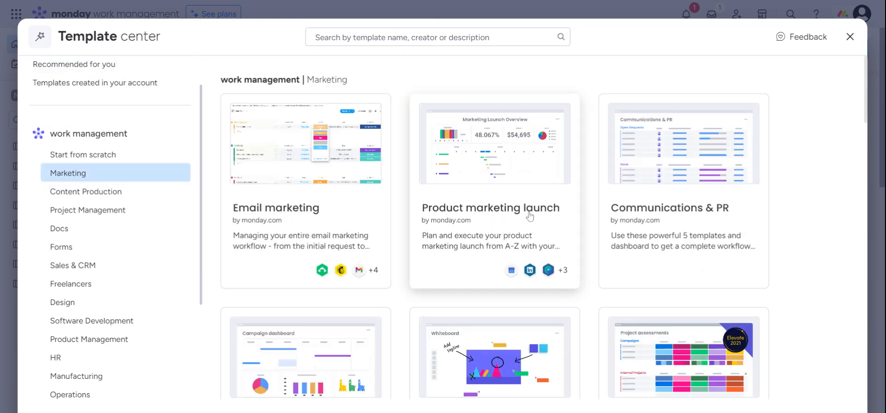
{"action": "mouse_move", "coordinate": [658, 233]}
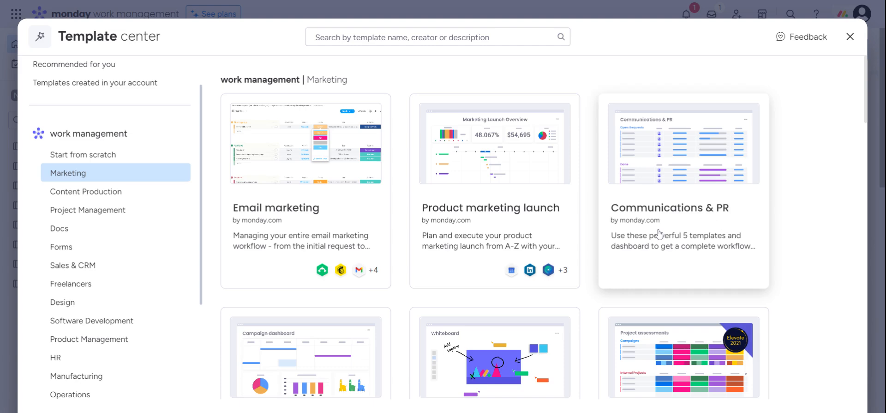
Look through the Marketing templates and switch to the Content Production category
{"action": "scroll", "scroll_direction": "down", "scroll_amount": 3}
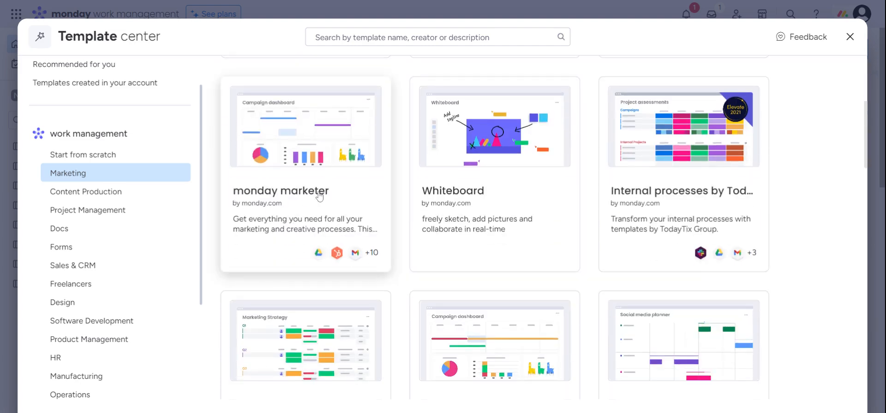
{"action": "mouse_move", "coordinate": [713, 202]}
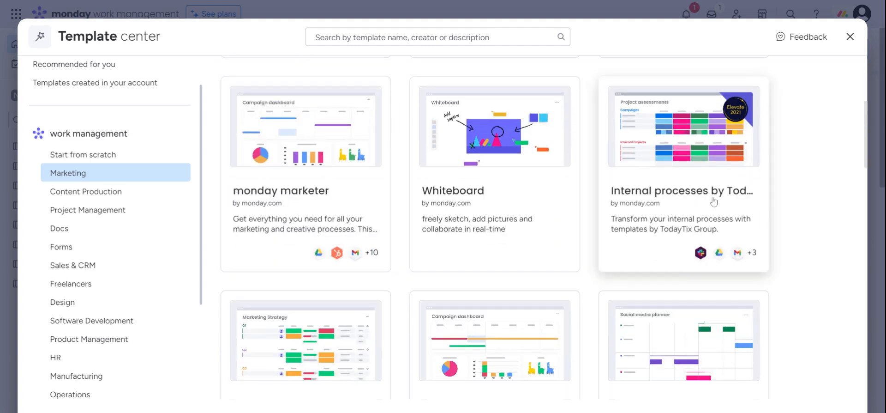
{"action": "mouse_move", "coordinate": [293, 248]}
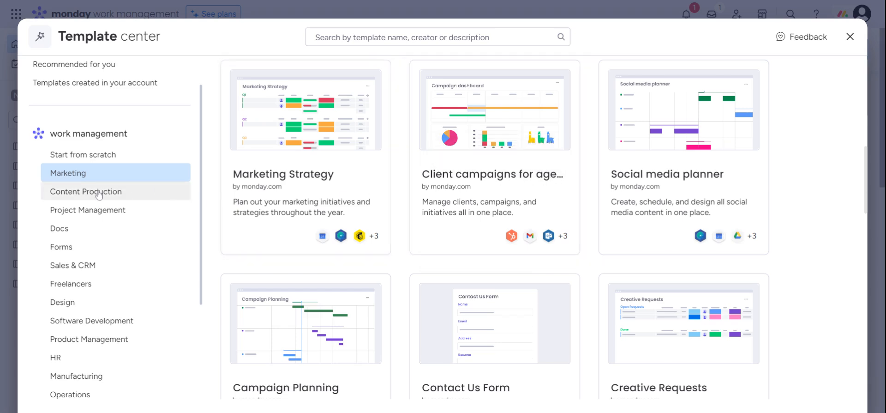
{"action": "left_click", "coordinate": [85, 191]}
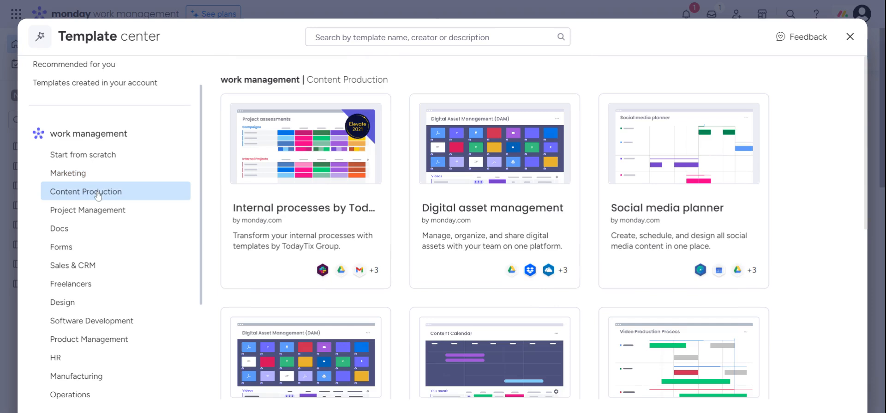
{"action": "mouse_move", "coordinate": [477, 220]}
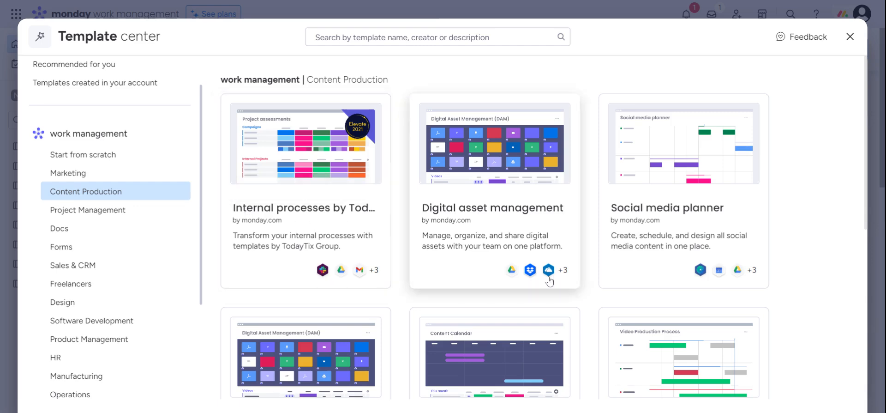
{"action": "mouse_move", "coordinate": [308, 338]}
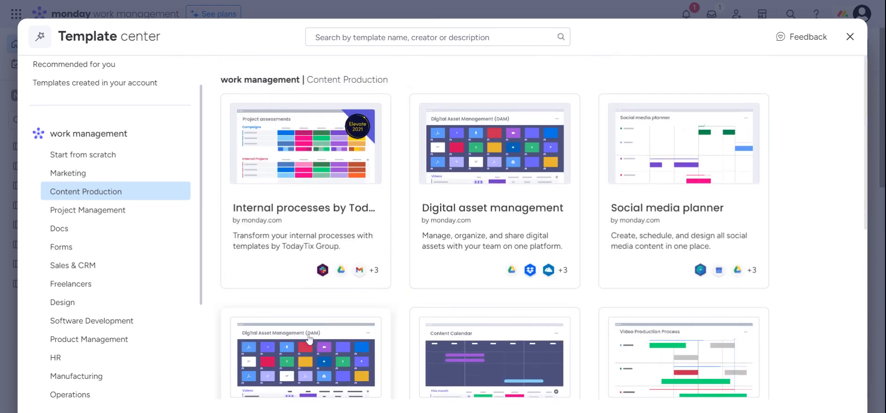
{"action": "mouse_move", "coordinate": [109, 243]}
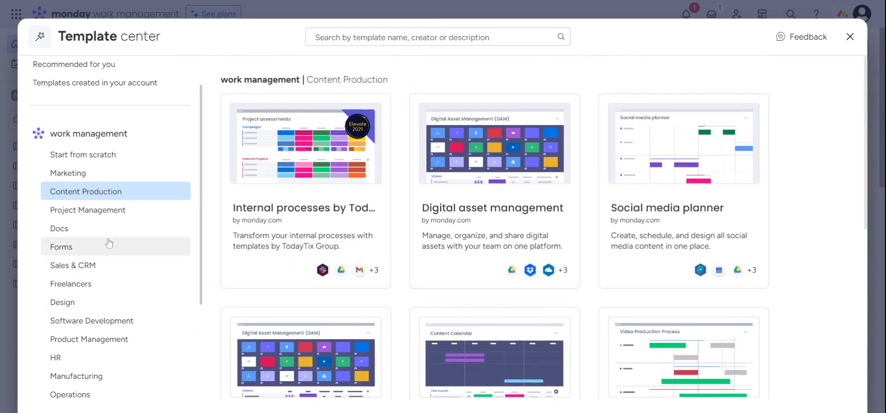
{"action": "mouse_move", "coordinate": [95, 228]}
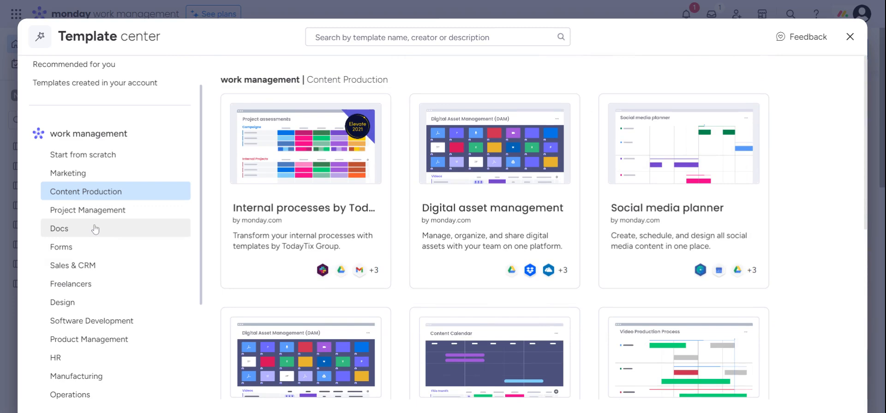
Review the Project Management templates, then switch to the Construction category
{"action": "left_click", "coordinate": [87, 209]}
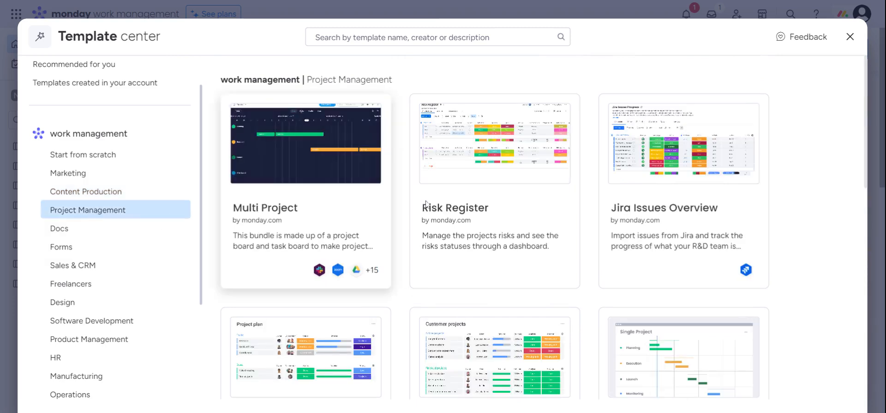
{"action": "mouse_move", "coordinate": [496, 255]}
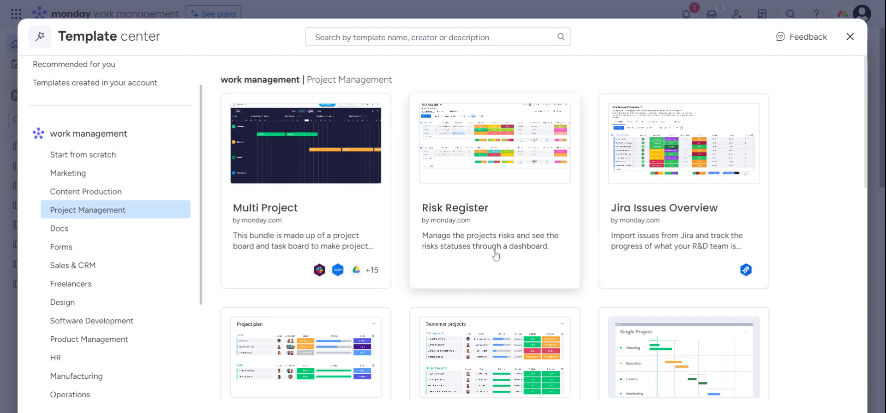
{"action": "scroll", "scroll_direction": "down", "scroll_amount": 3}
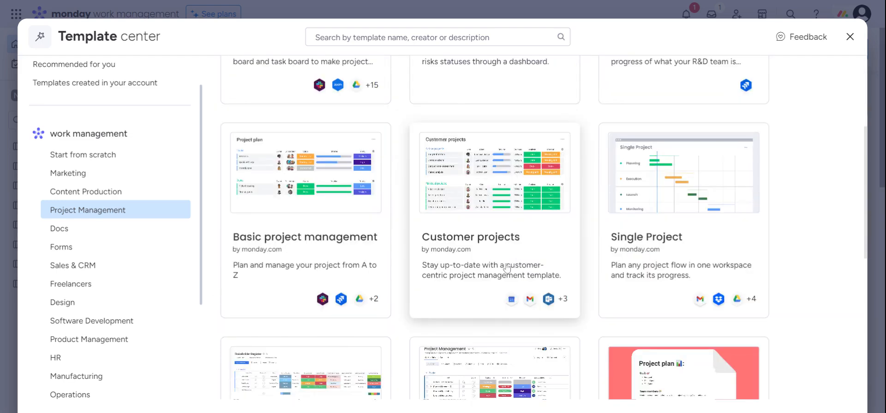
{"action": "scroll", "scroll_direction": "down", "scroll_amount": 3}
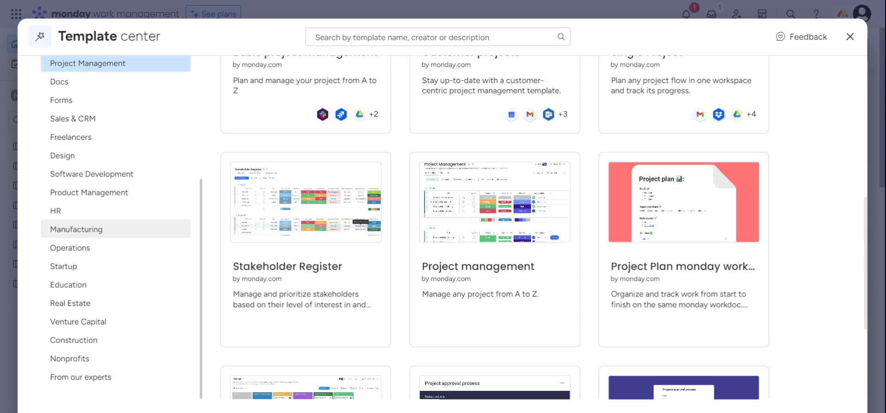
{"action": "mouse_move", "coordinate": [171, 241]}
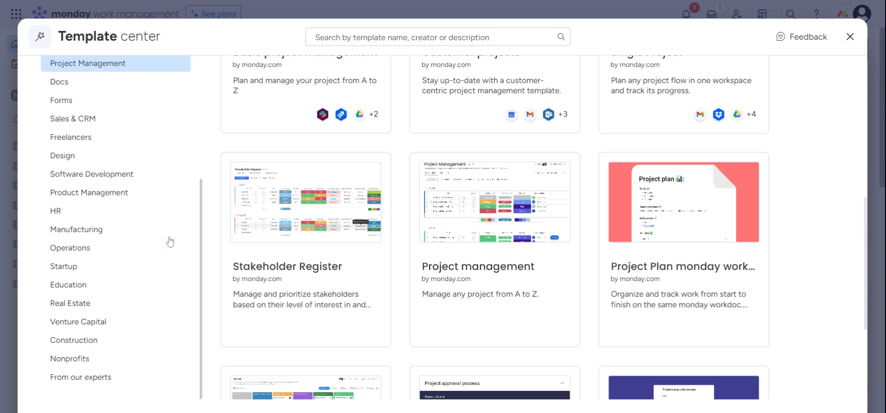
{"action": "mouse_move", "coordinate": [114, 303]}
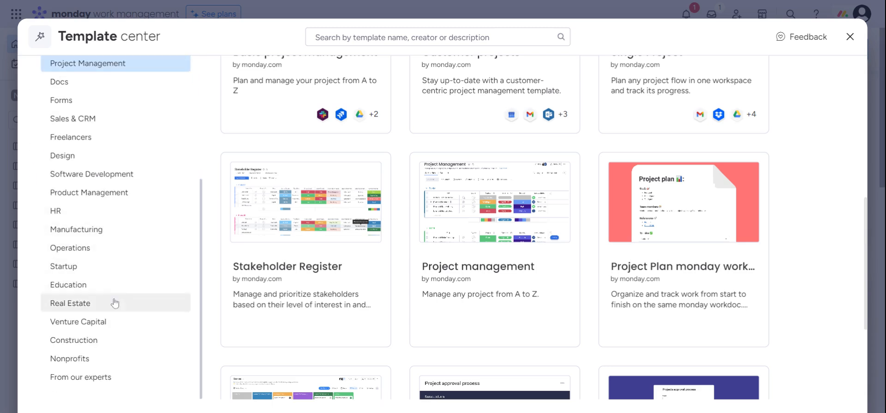
{"action": "left_click", "coordinate": [74, 340]}
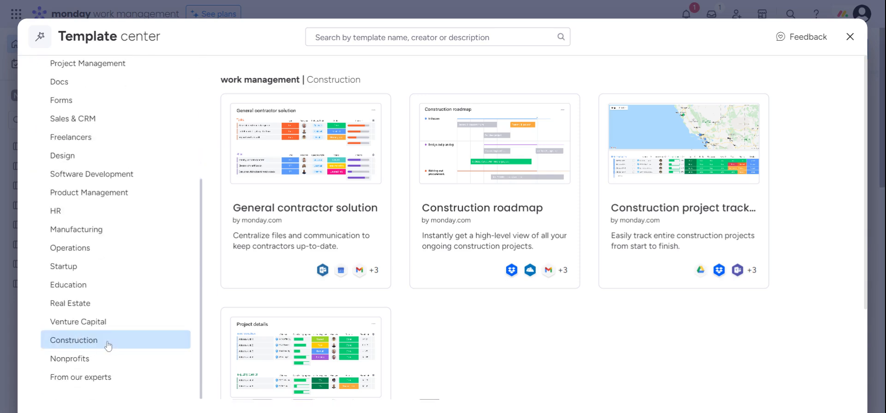
{"action": "mouse_move", "coordinate": [81, 343]}
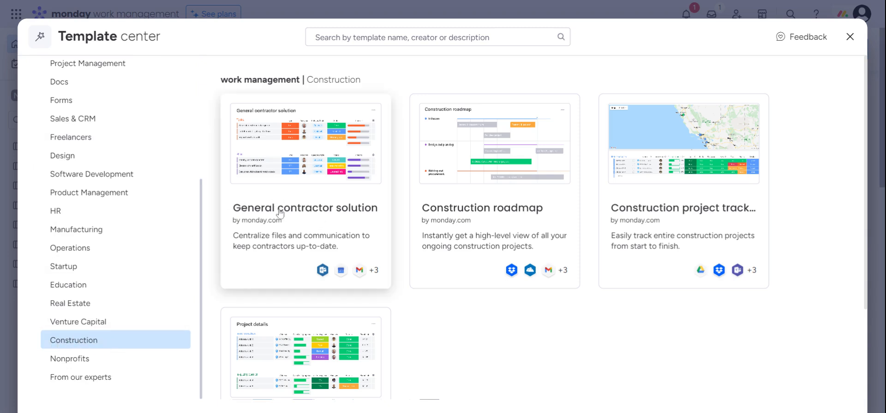
{"action": "mouse_move", "coordinate": [297, 219]}
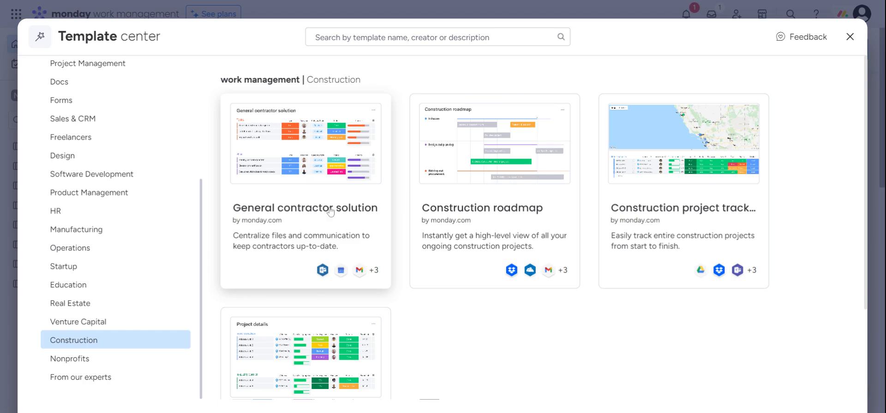
View the General contractor solution template's detail and preview page
{"action": "left_click", "coordinate": [304, 208]}
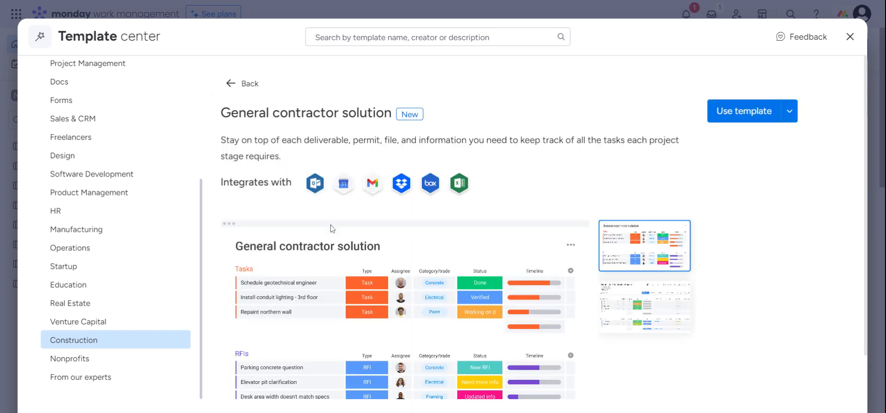
Use the General contractor solution template to create a new board
{"action": "scroll", "scroll_direction": "down", "scroll_amount": 3}
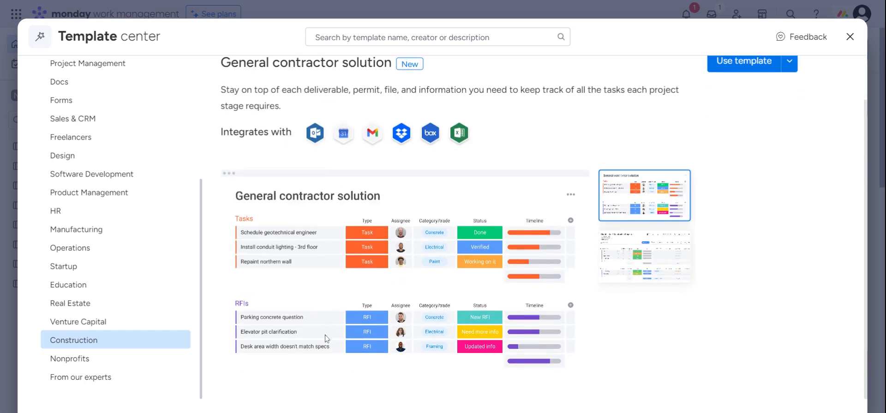
{"action": "mouse_move", "coordinate": [383, 277]}
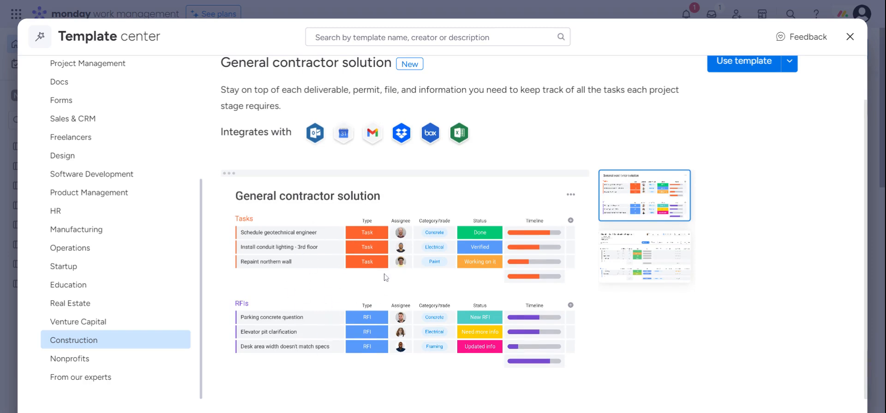
{"action": "mouse_move", "coordinate": [649, 201]}
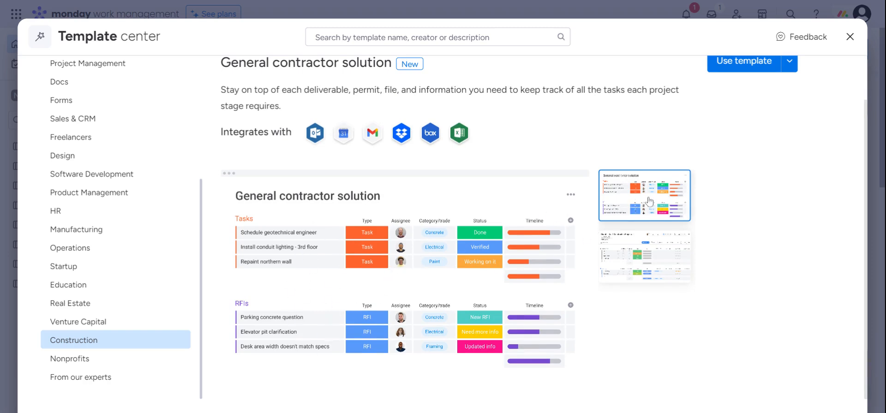
{"action": "left_click", "coordinate": [743, 60]}
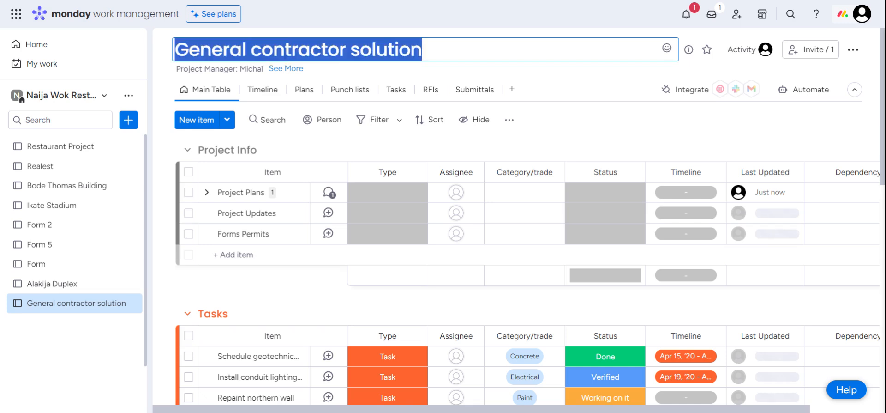
Replace the board name with 'Cynthia's House', correcting the mistyped 'Cake' to 'House'
{"action": "key", "text": "Delete"}
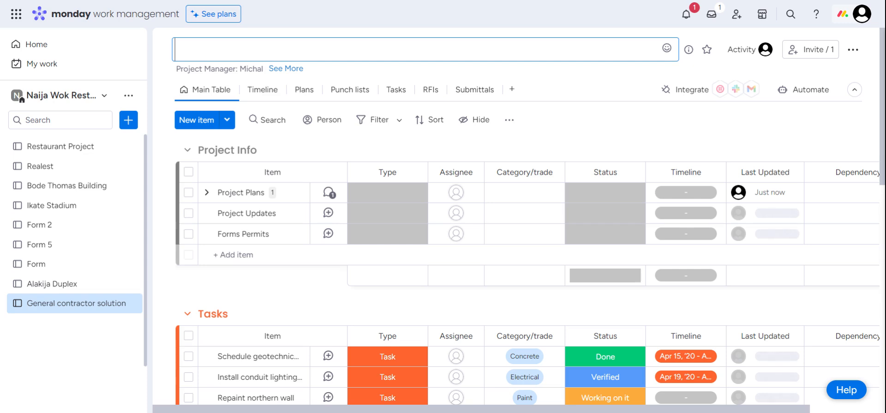
{"action": "type", "text": "Cynthi"}
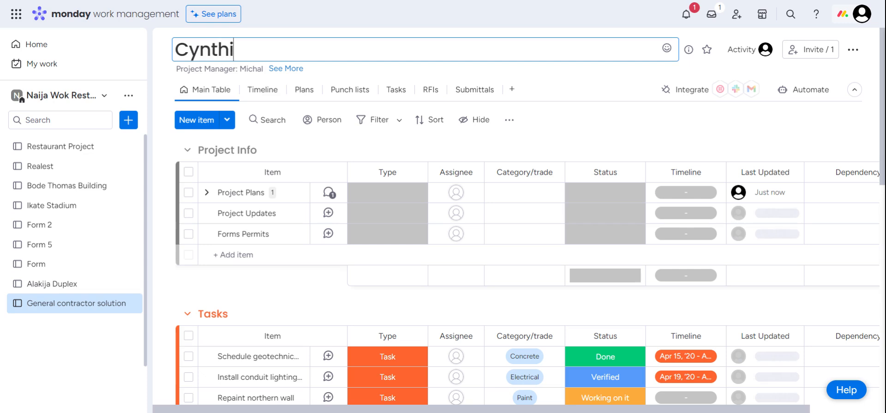
{"action": "type", "text": "a's Ca"}
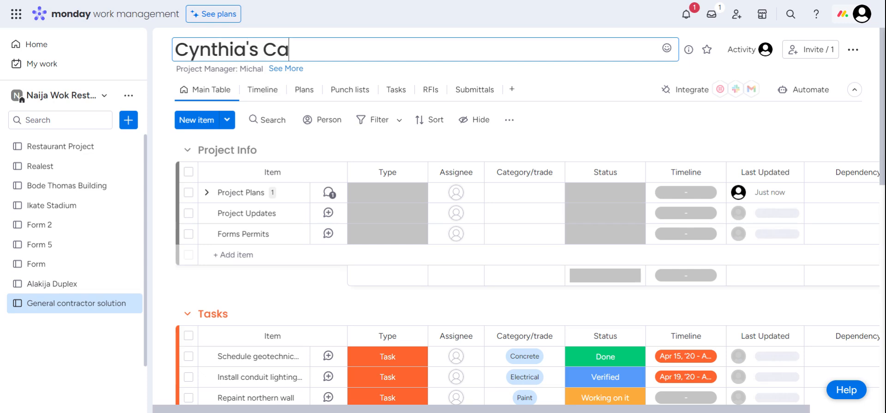
{"action": "type", "text": "ke"}
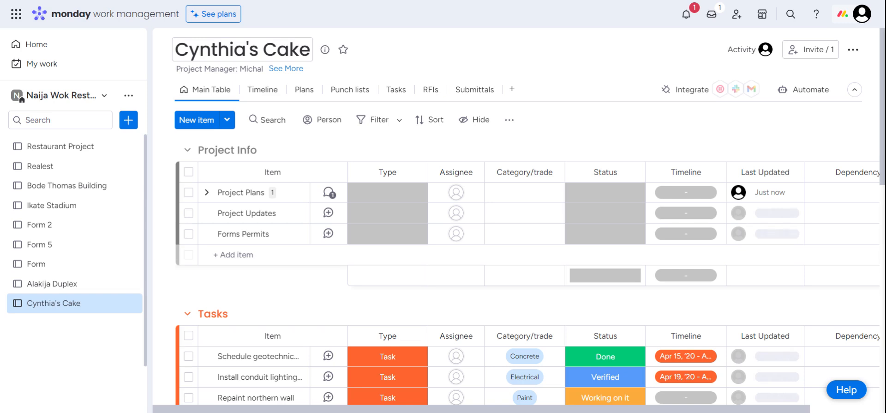
{"action": "double_click", "coordinate": [293, 49]}
{"action": "type", "text": "Ho"}
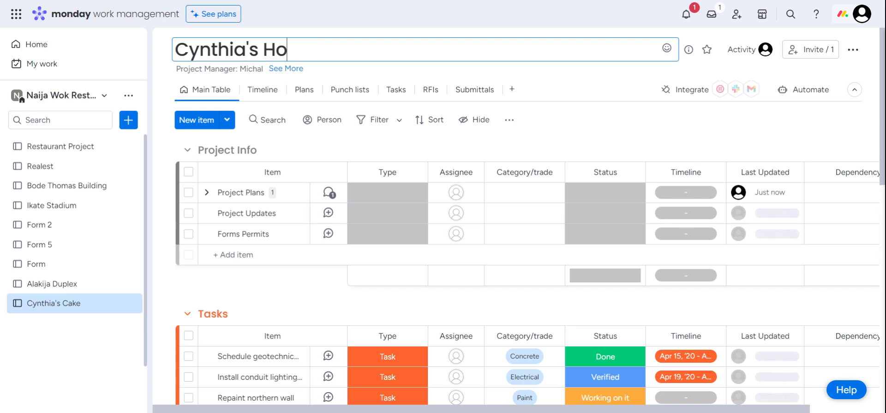
{"action": "type", "text": "use"}
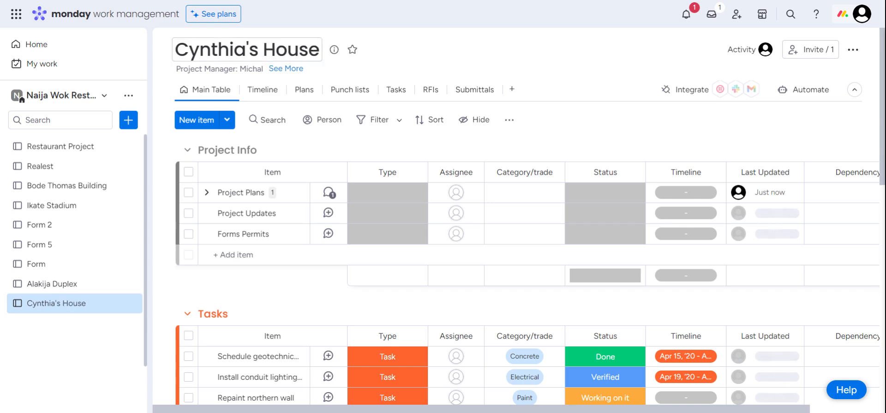
{"action": "mouse_move", "coordinate": [261, 90]}
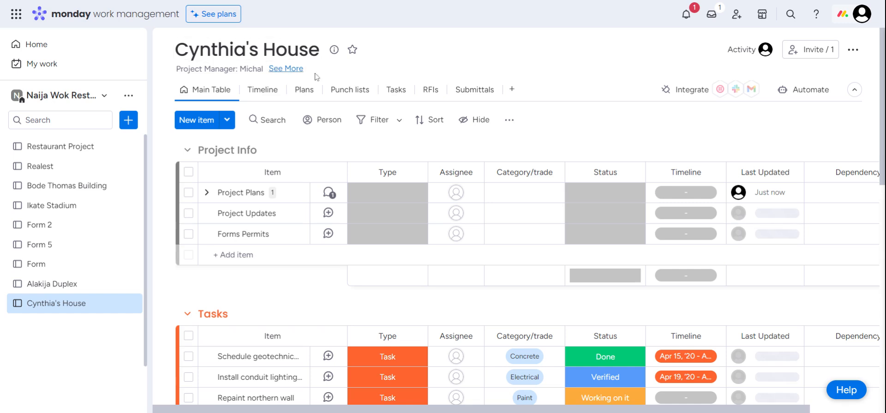
{"action": "mouse_move", "coordinate": [267, 119]}
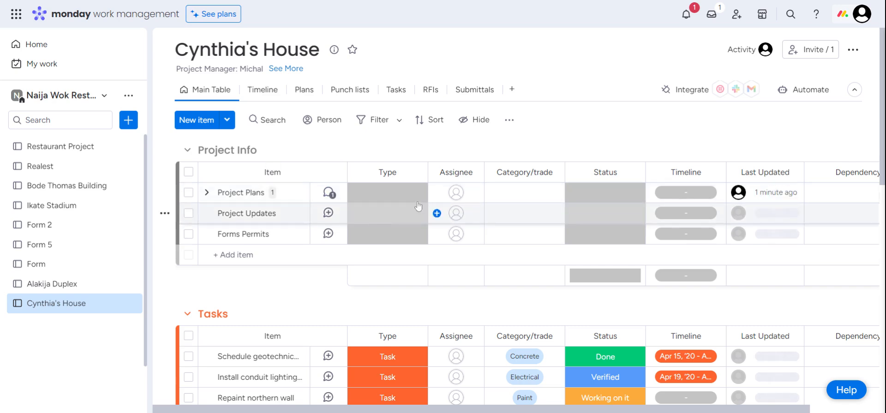
{"action": "scroll", "scroll_direction": "down", "scroll_amount": 3}
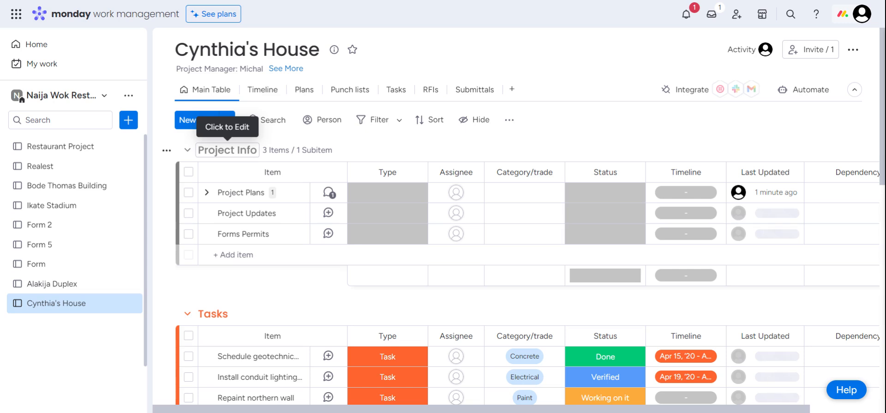
Rename the Project Info group to Site Clearance and the Tasks group to Excavation
{"action": "left_click", "coordinate": [227, 150]}
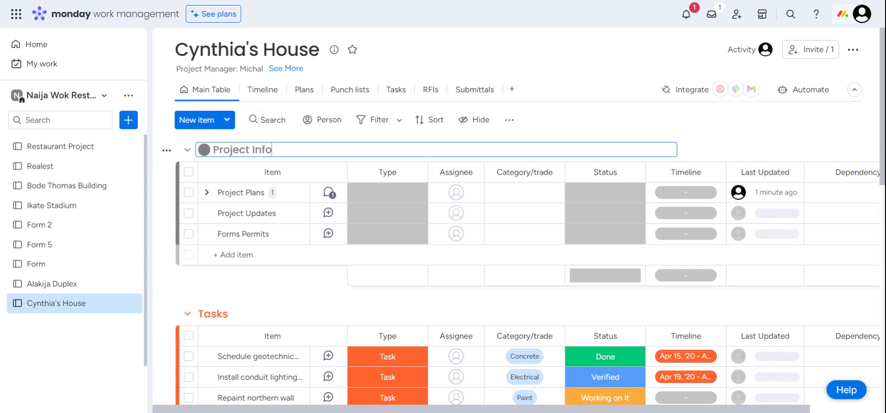
{"action": "double_click", "coordinate": [242, 150]}
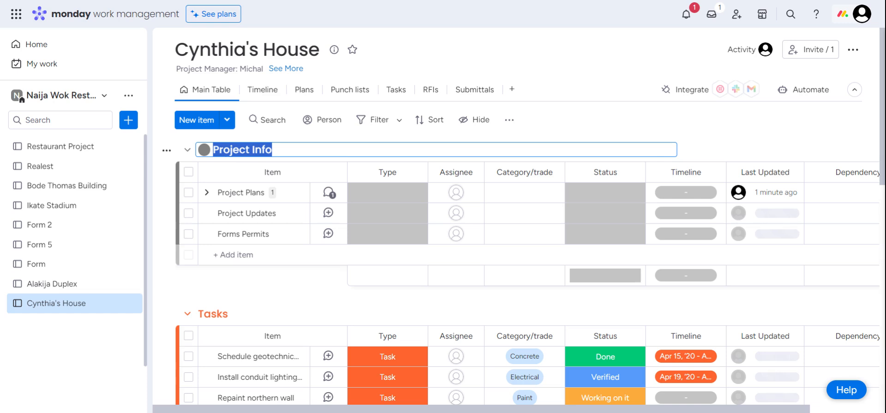
{"action": "type", "text": "Site C"}
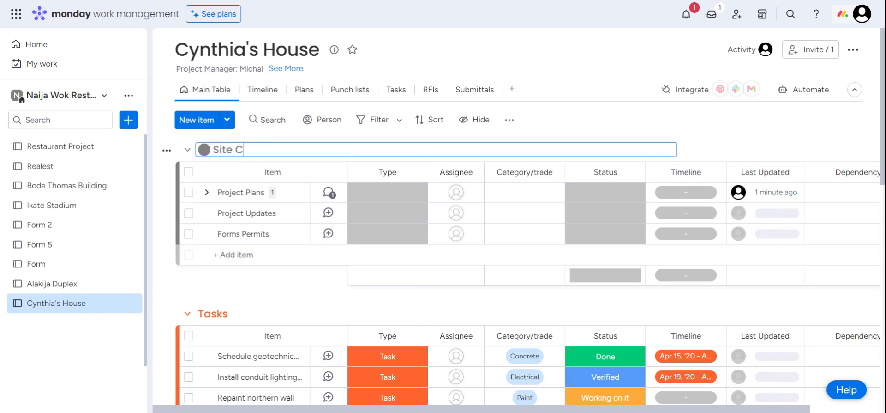
{"action": "type", "text": "learance"}
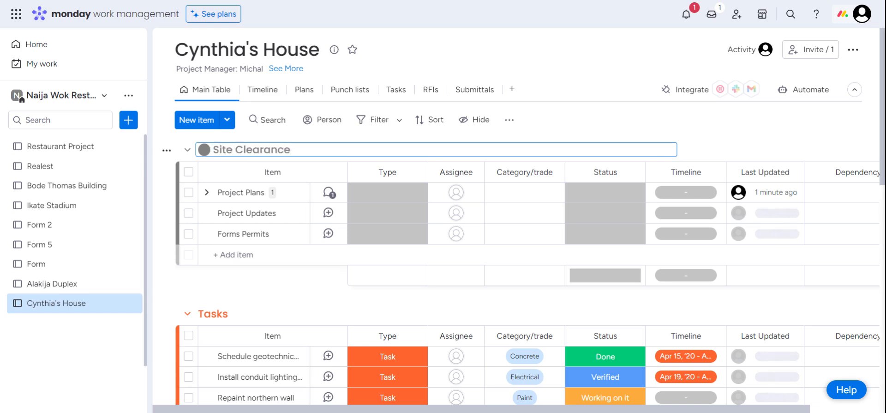
{"action": "scroll", "scroll_direction": "down", "scroll_amount": 3}
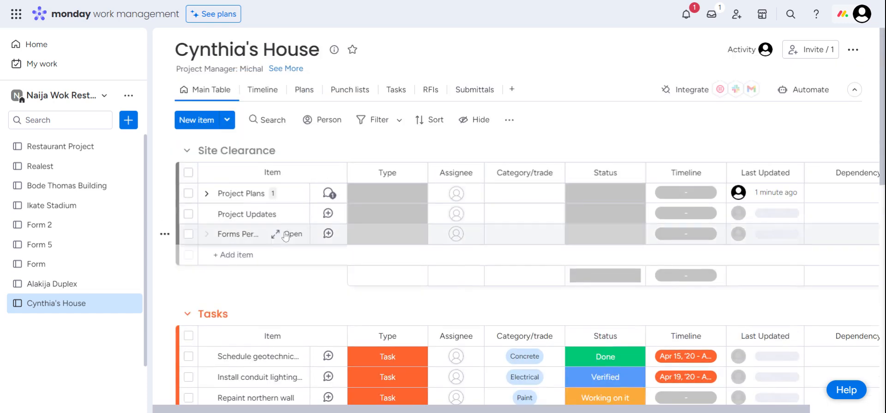
{"action": "double_click", "coordinate": [220, 313]}
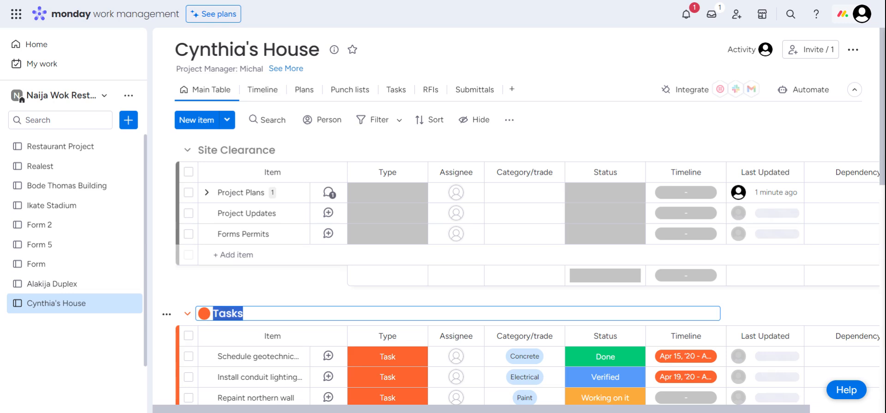
{"action": "type", "text": "F"}
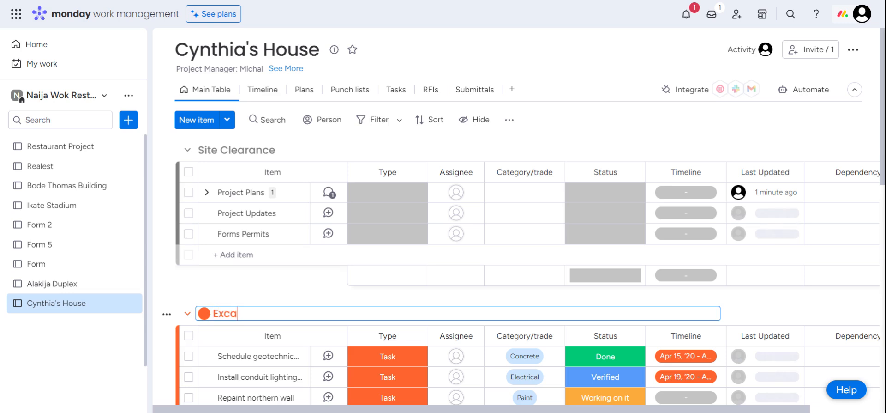
{"action": "type", "text": "vation"}
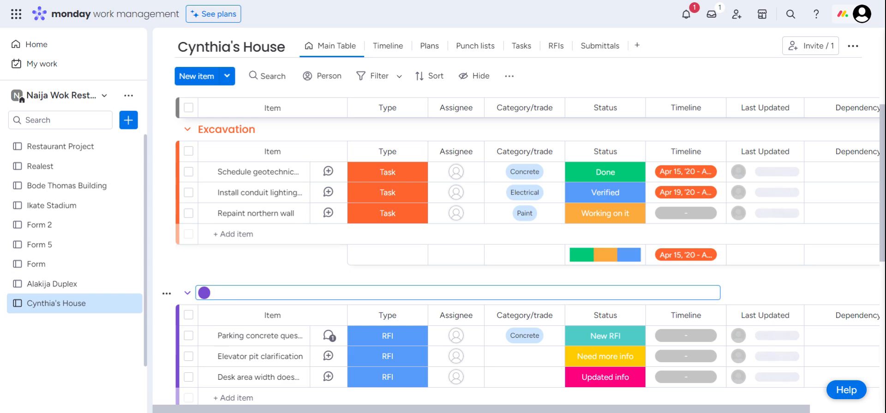
Rename the RFIs, Submittals and Punch lists groups to Roofing, Tiling and DONE
{"action": "type", "text": "Roofing"}
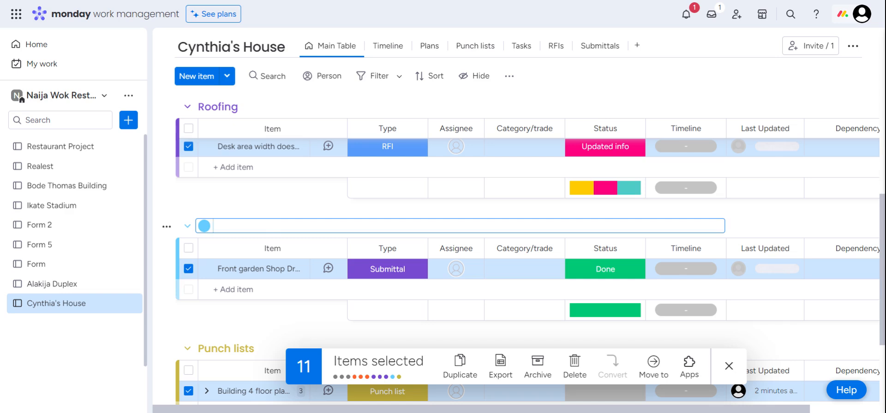
{"action": "type", "text": "Tli"}
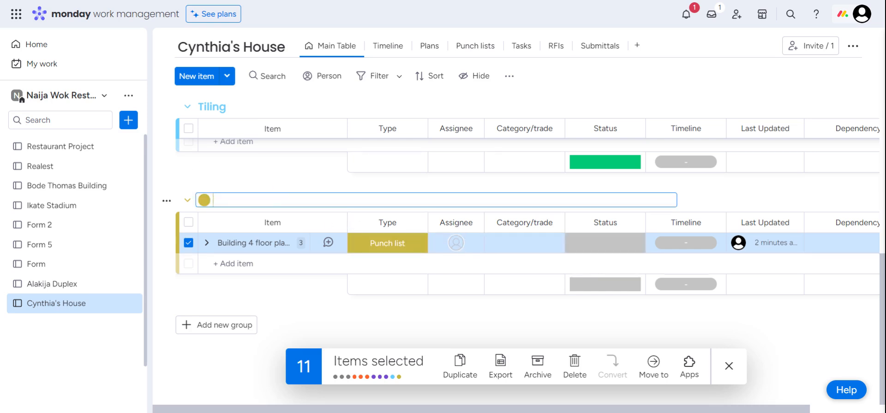
{"action": "type", "text": "DONE"}
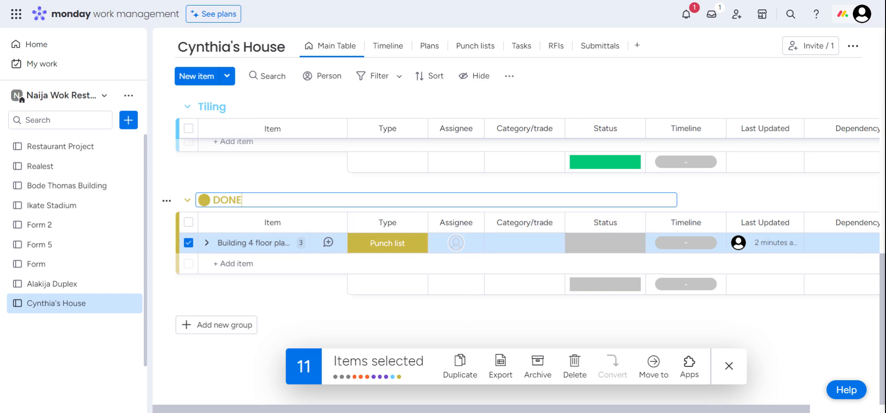
{"action": "left_click", "coordinate": [203, 199]}
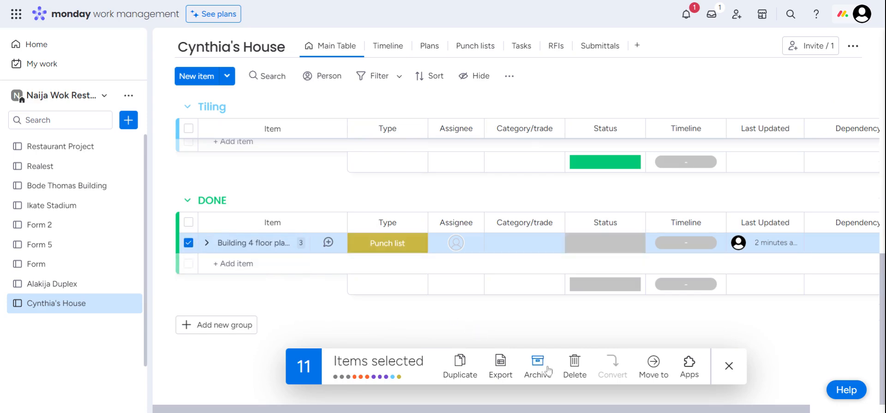
Delete all 11 selected template items, leaving the five phase groups on Cynthia's House empty
{"action": "left_click", "coordinate": [574, 359]}
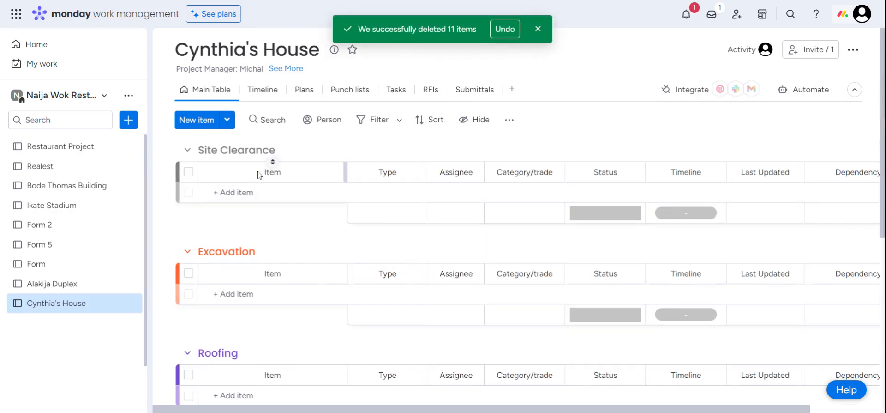
{"action": "mouse_move", "coordinate": [228, 167]}
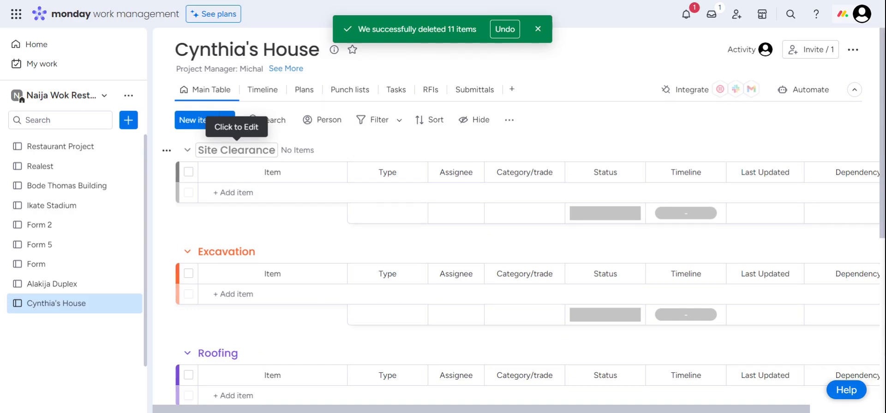
{"action": "scroll", "scroll_direction": "down", "scroll_amount": 3}
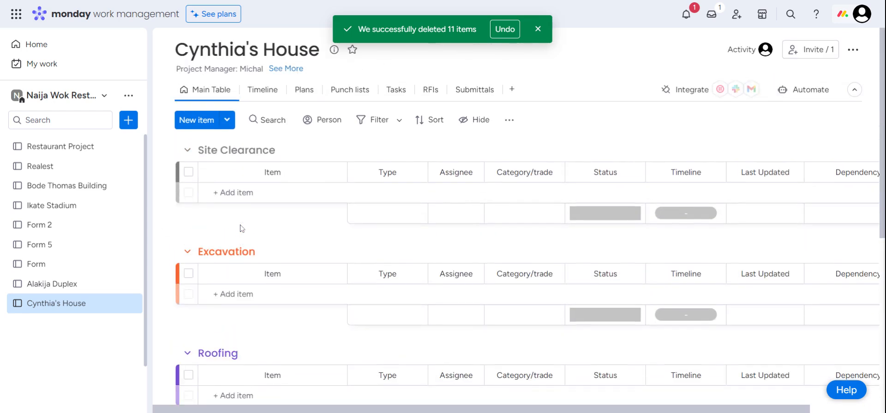
{"action": "mouse_move", "coordinate": [255, 214]}
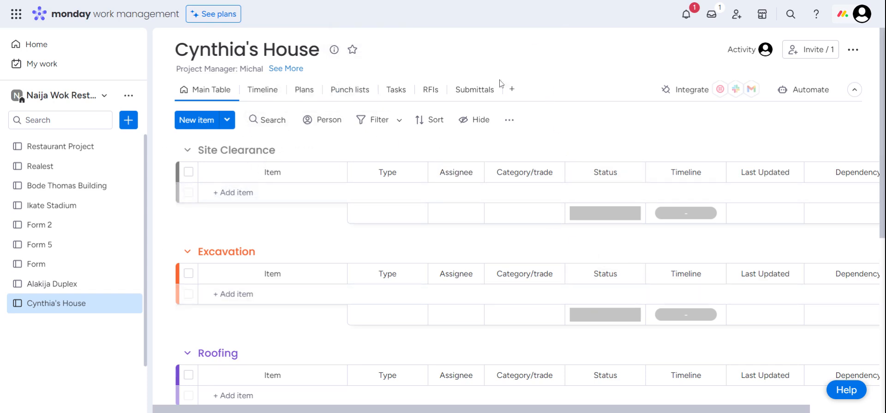
{"action": "mouse_move", "coordinate": [515, 322]}
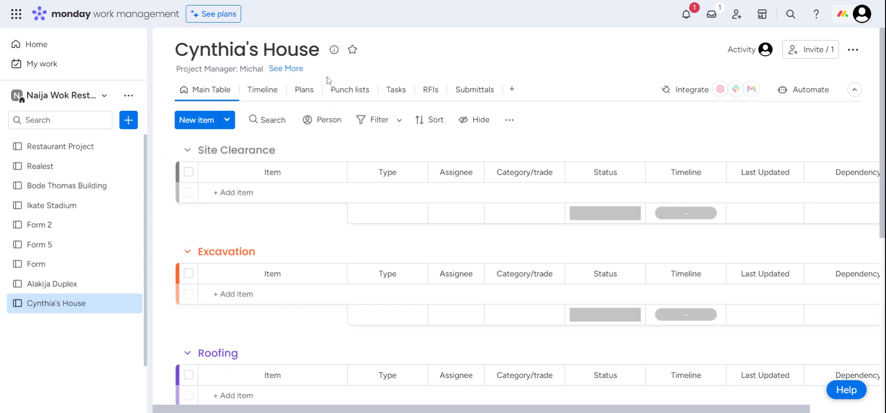
{"action": "mouse_move", "coordinate": [409, 69]}
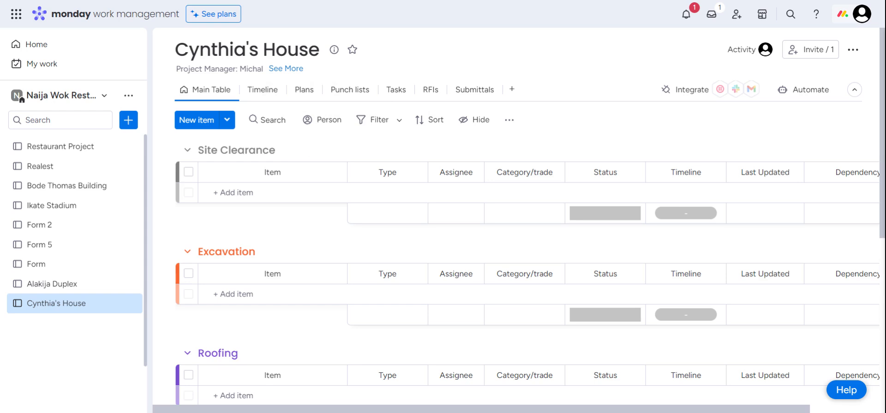
{"action": "mouse_move", "coordinate": [404, 5]}
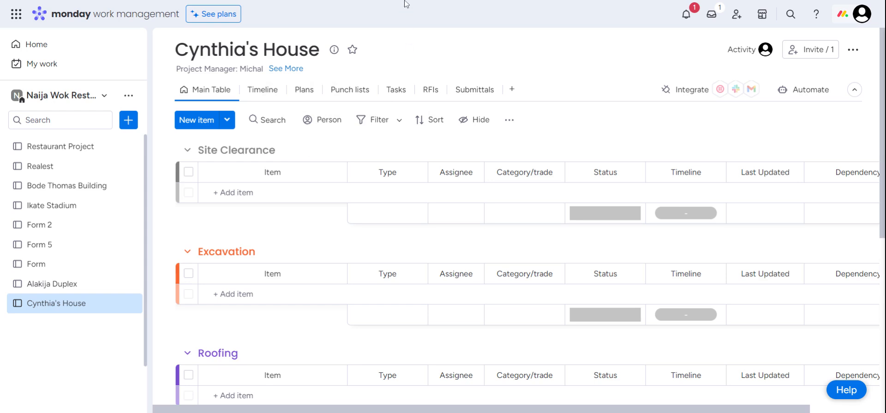